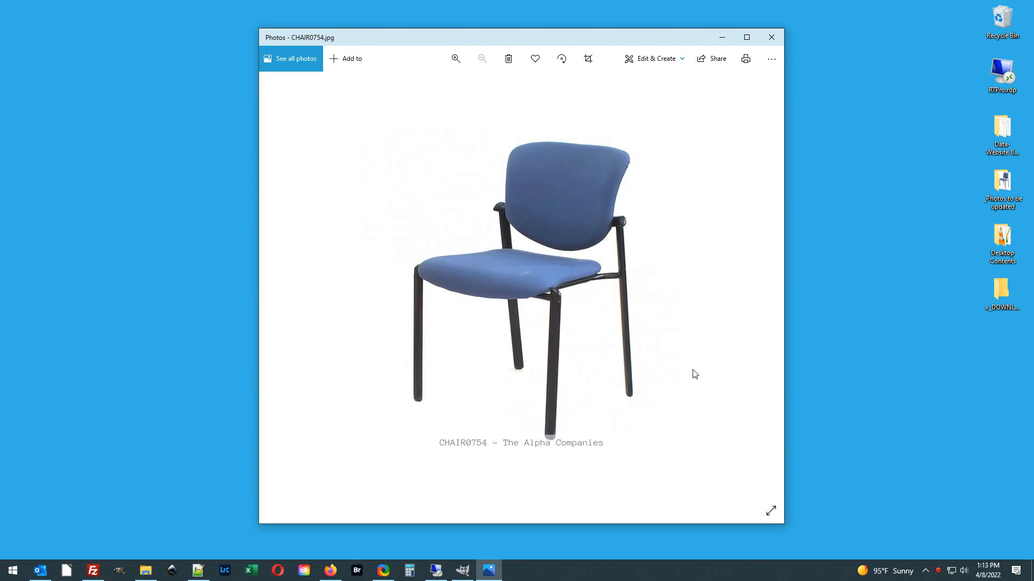
pyautogui.moveTo(406, 336)
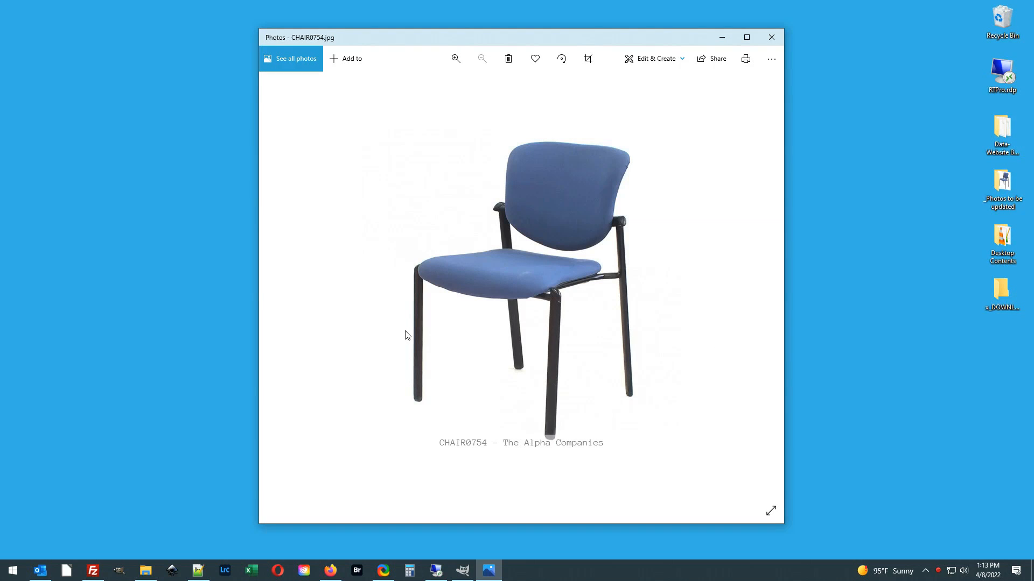
pyautogui.moveTo(471, 453)
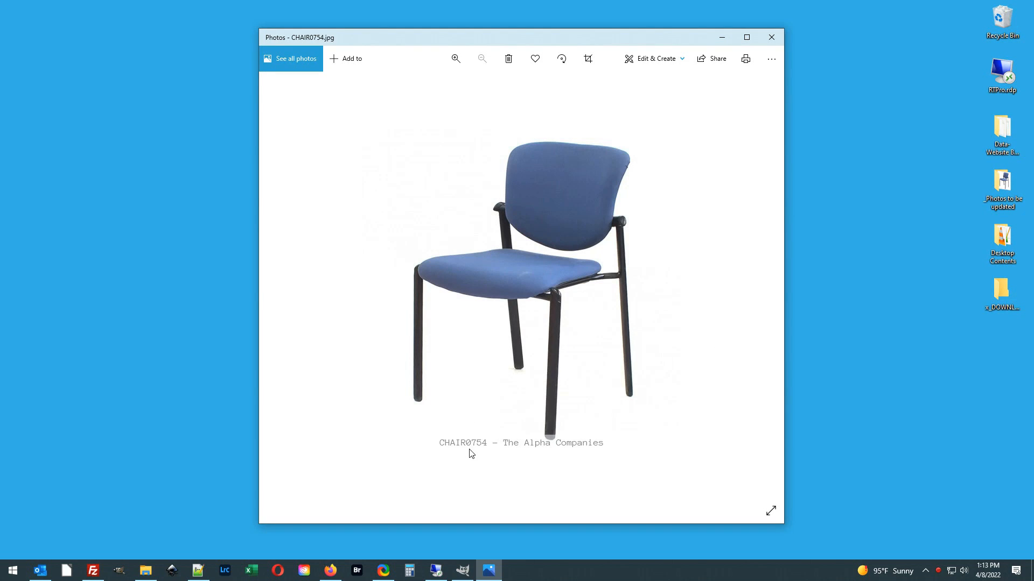
pyautogui.moveTo(493, 453)
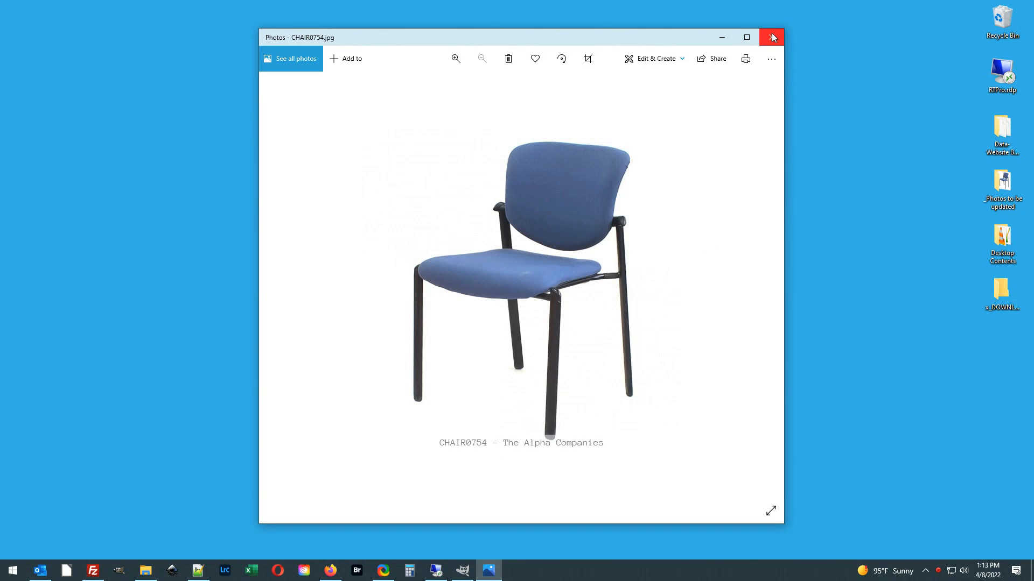
# Close the chair photo and scroll down to the full FIGURE026 bronze figure image
pyautogui.click(771, 37)
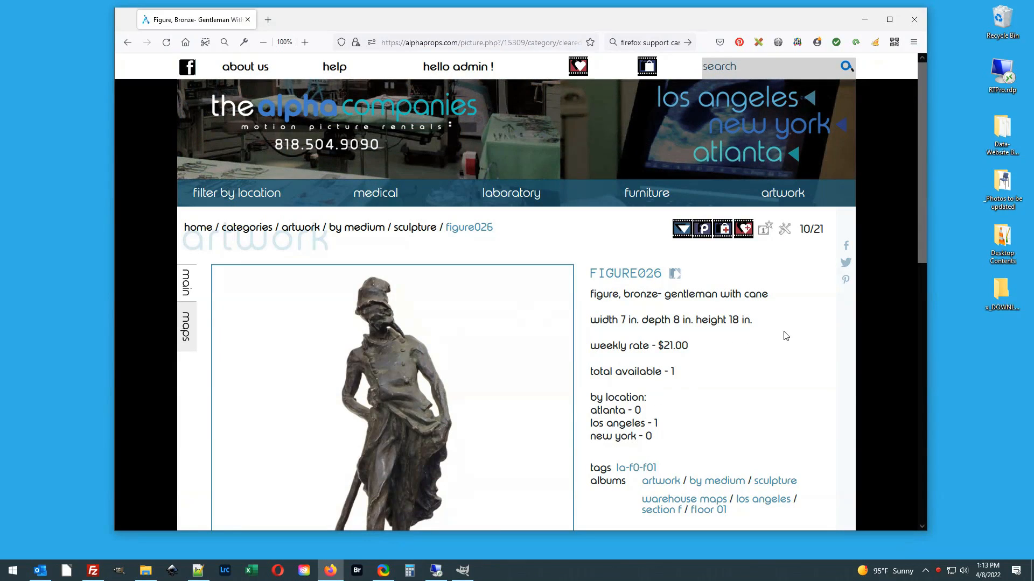
pyautogui.scroll(-3)
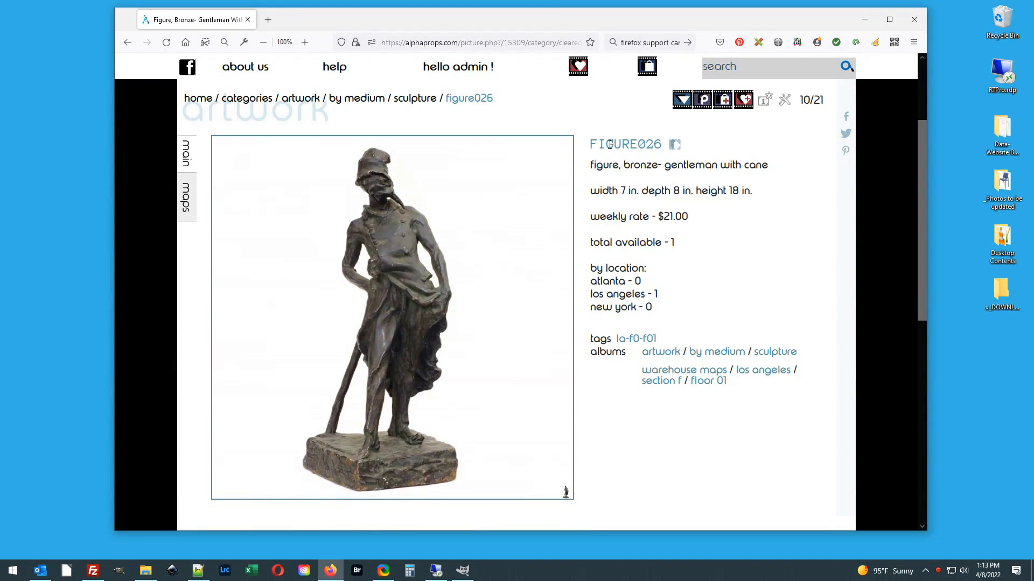
pyautogui.moveTo(675, 145)
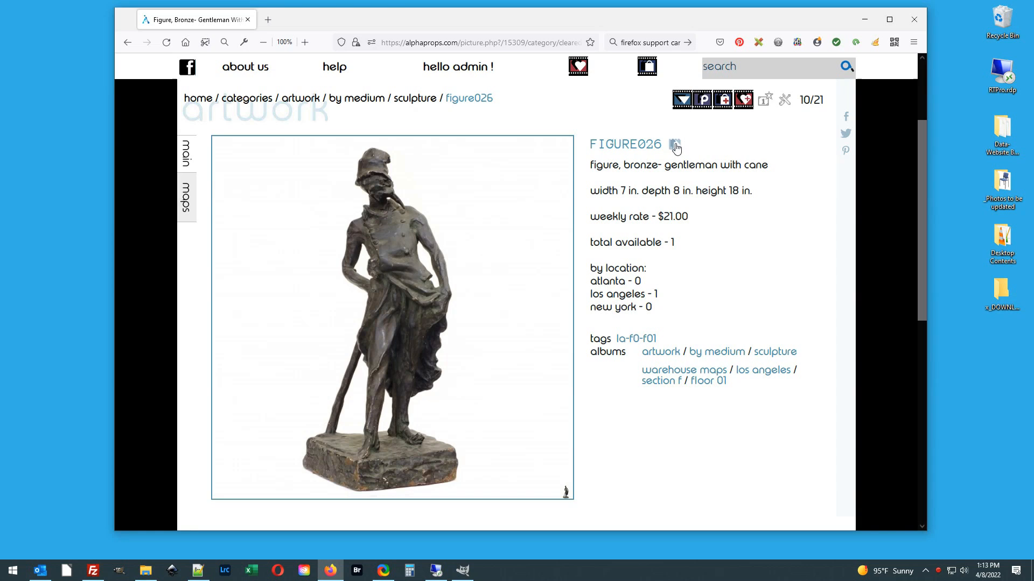
pyautogui.moveTo(604, 432)
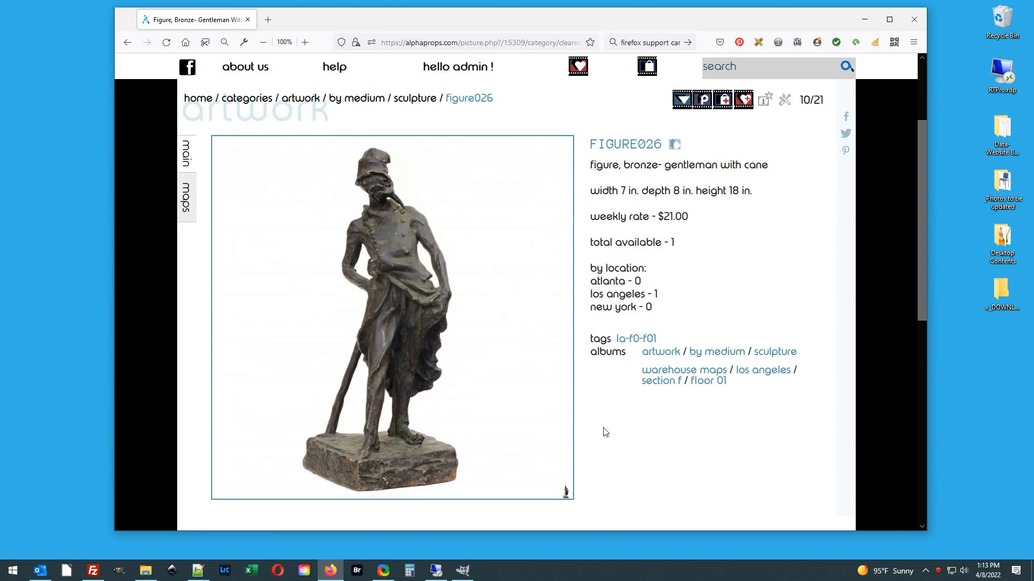
pyautogui.moveTo(564, 492)
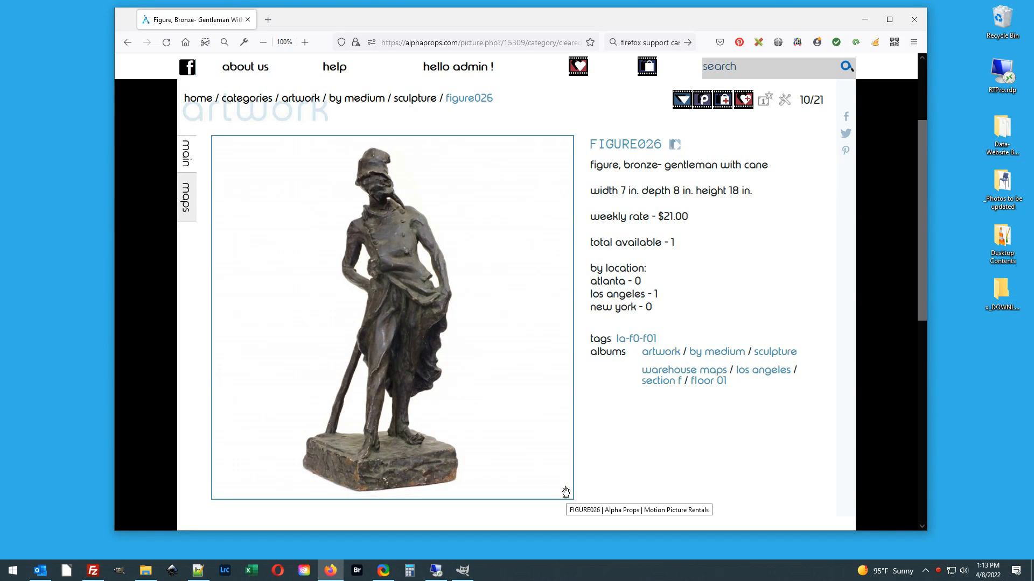
# Right-click the FIGURE026 product image to bring up its save options
pyautogui.rightClick(564, 491)
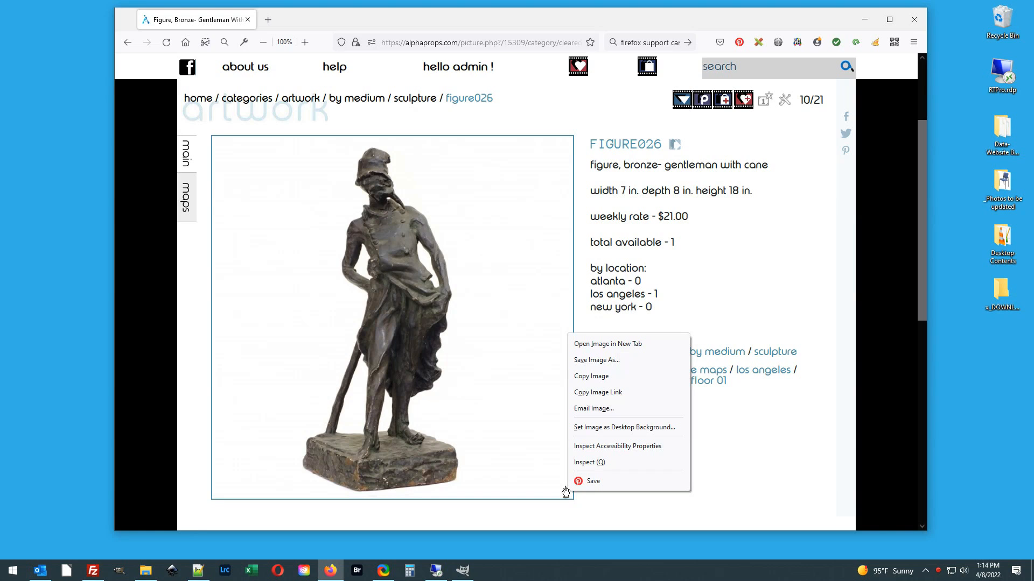
pyautogui.moveTo(610, 360)
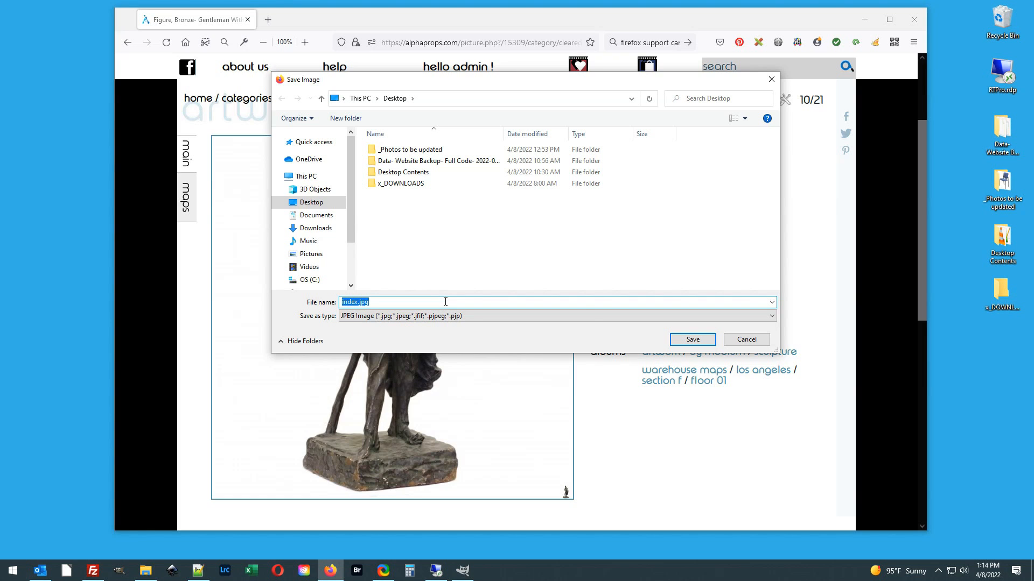
# Paste FIGURE026 as the file name and choose Desktop as the destination
pyautogui.rightClick(445, 302)
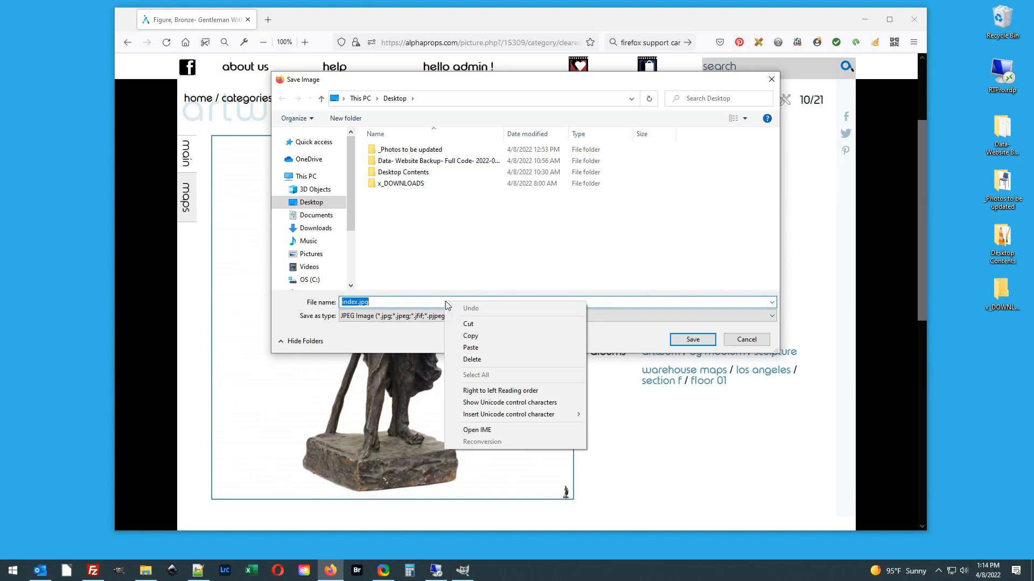
pyautogui.moveTo(471, 347)
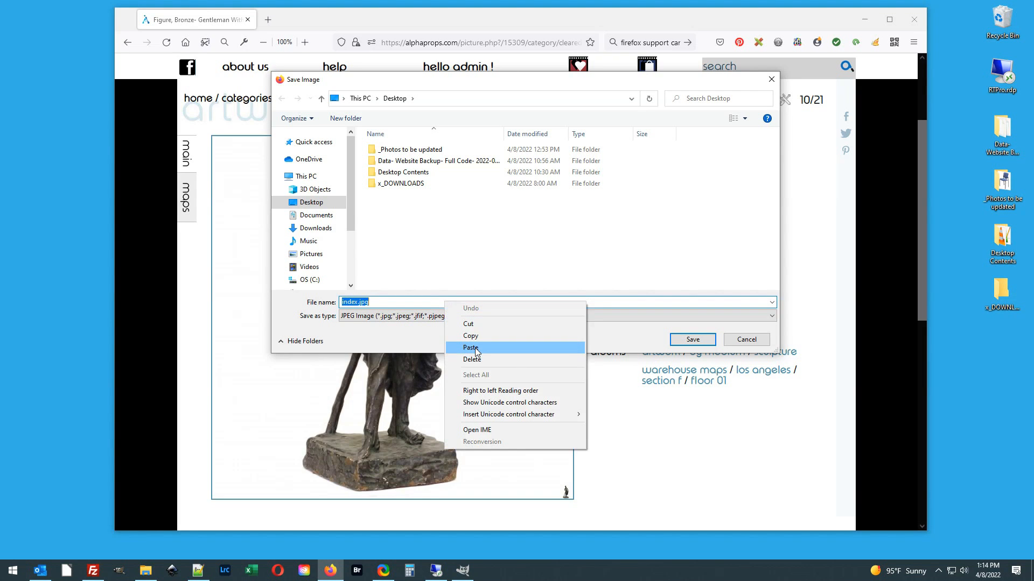
pyautogui.click(471, 347)
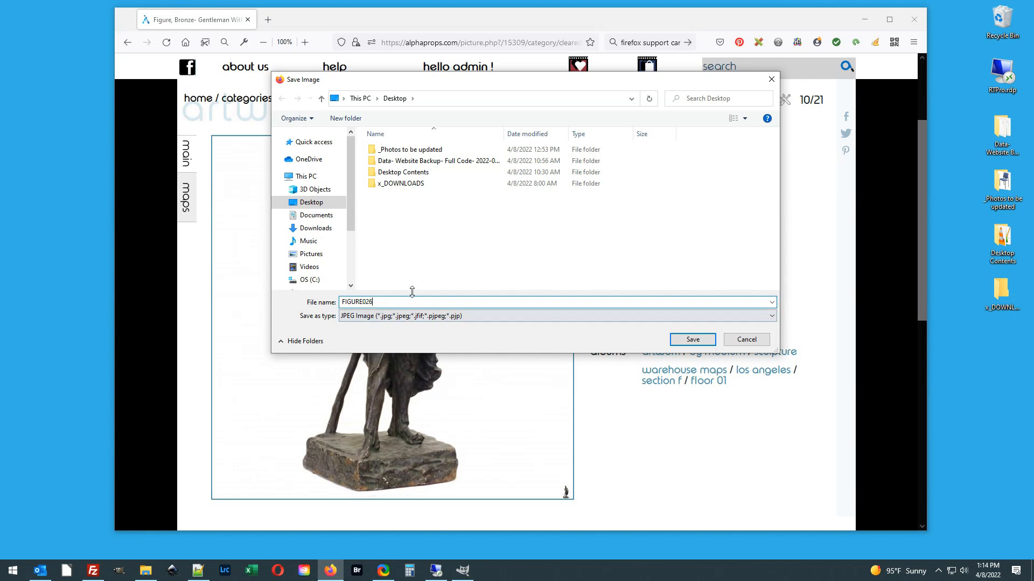
pyautogui.click(310, 203)
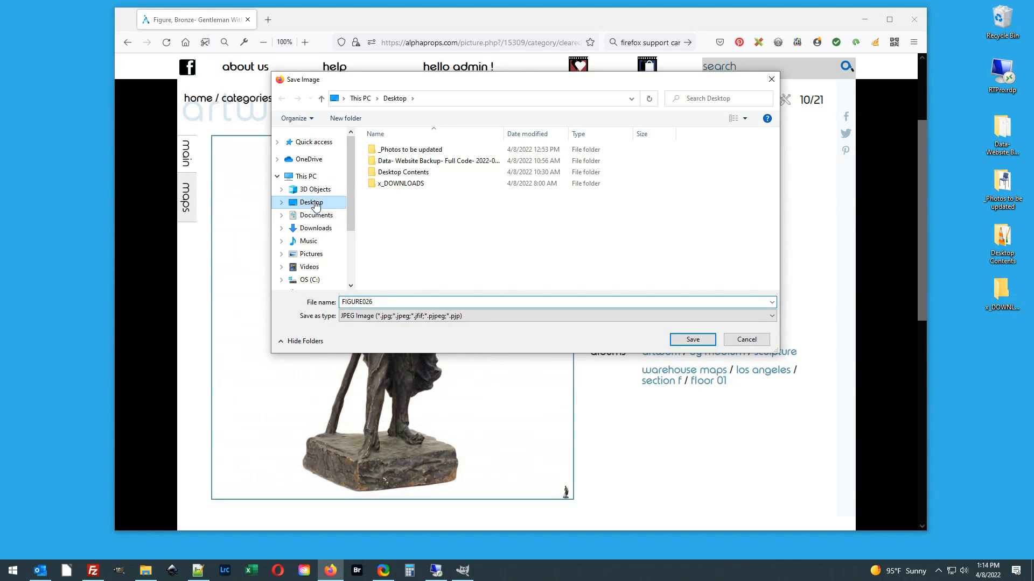
# Save the image to the Desktop as FIGURE026.jpg and confirm
pyautogui.click(282, 203)
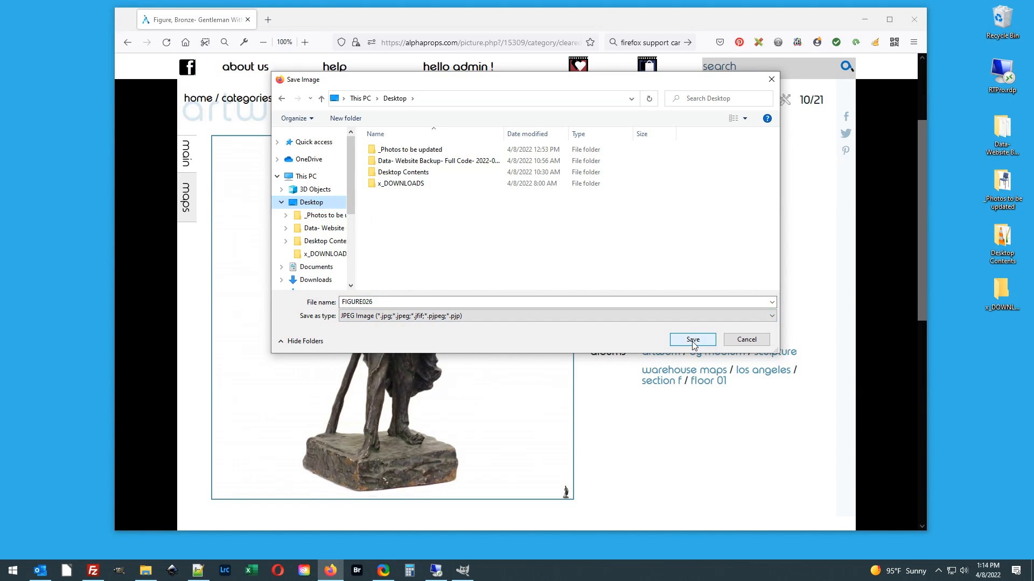
pyautogui.click(553, 302)
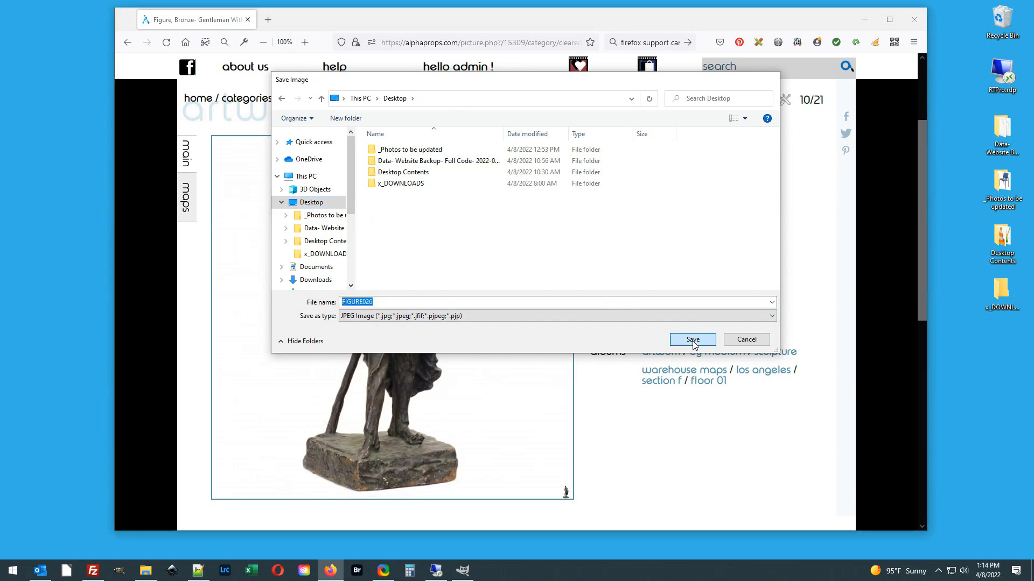
pyautogui.click(690, 340)
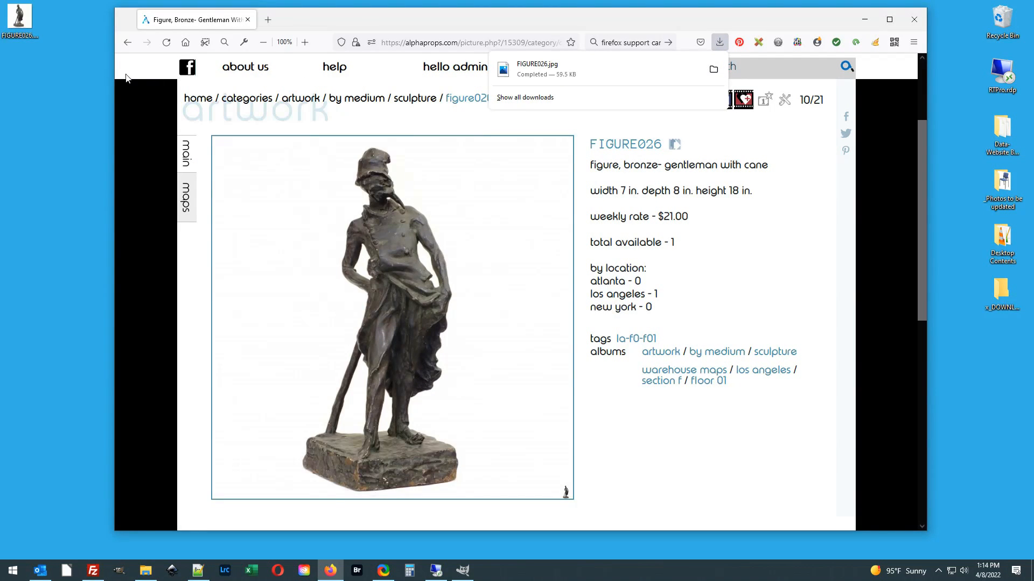
pyautogui.moveTo(44, 58)
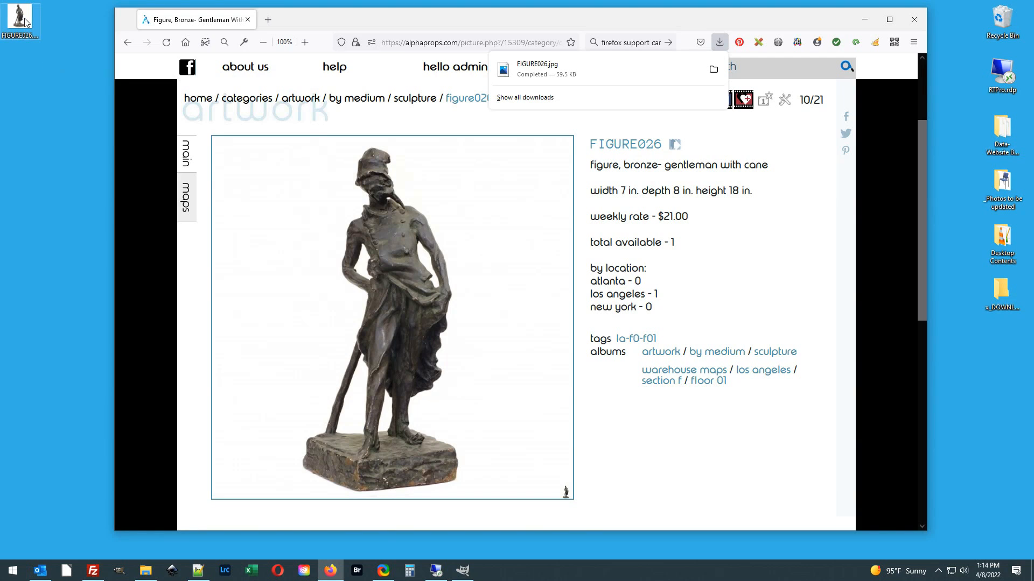
# Right-click the FIGURE026.jpg desktop icon to show its file options
pyautogui.rightClick(21, 18)
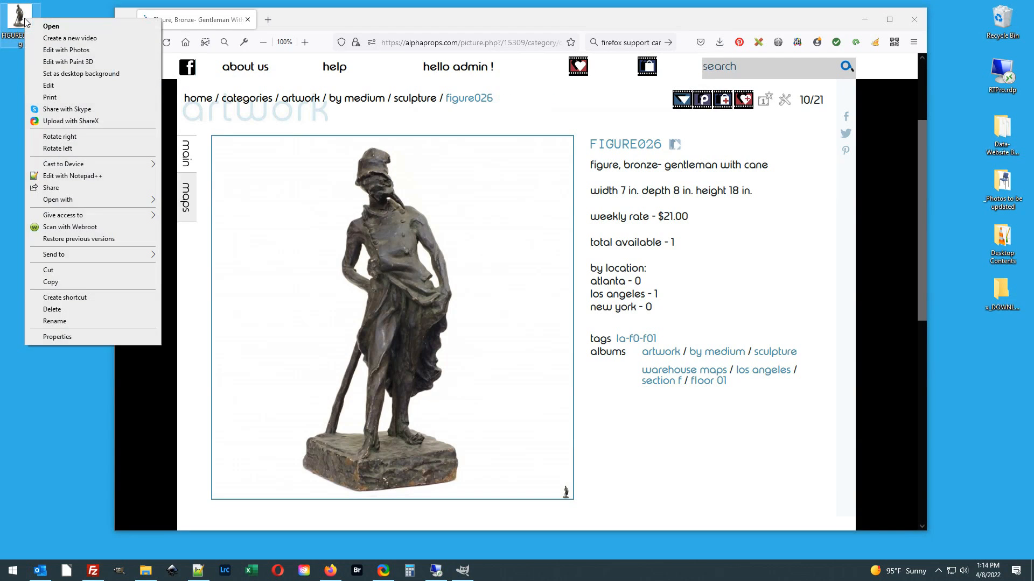
# Open FIGURE026.jpg in Windows Photos to view the watermarked bronze figure
pyautogui.click(50, 26)
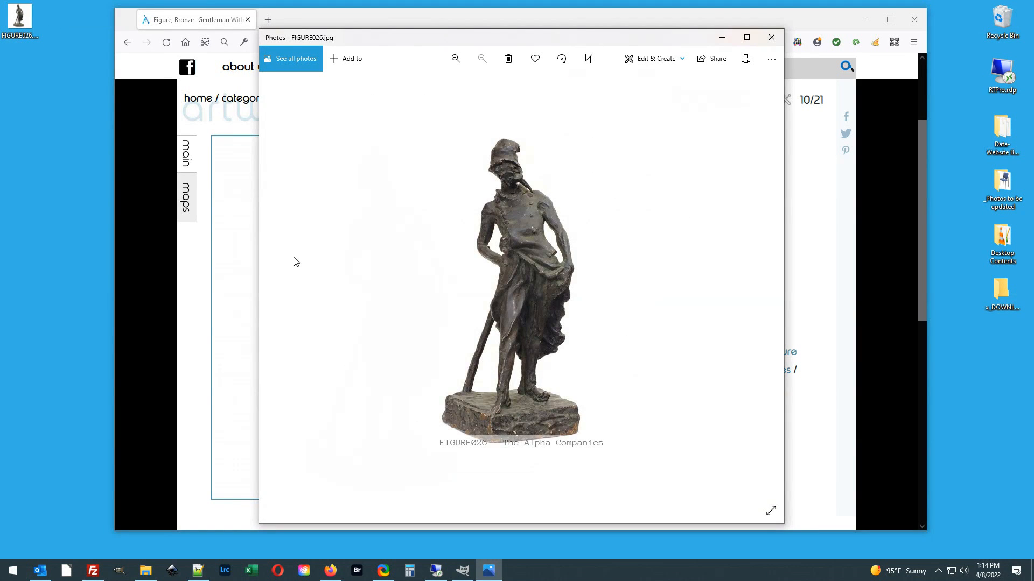
pyautogui.moveTo(593, 459)
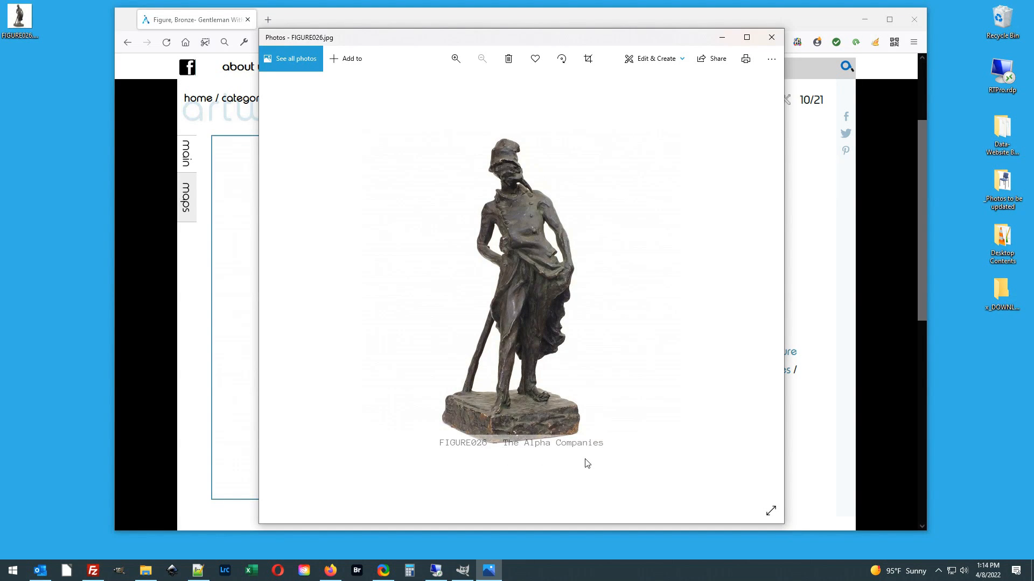
pyautogui.moveTo(736, 303)
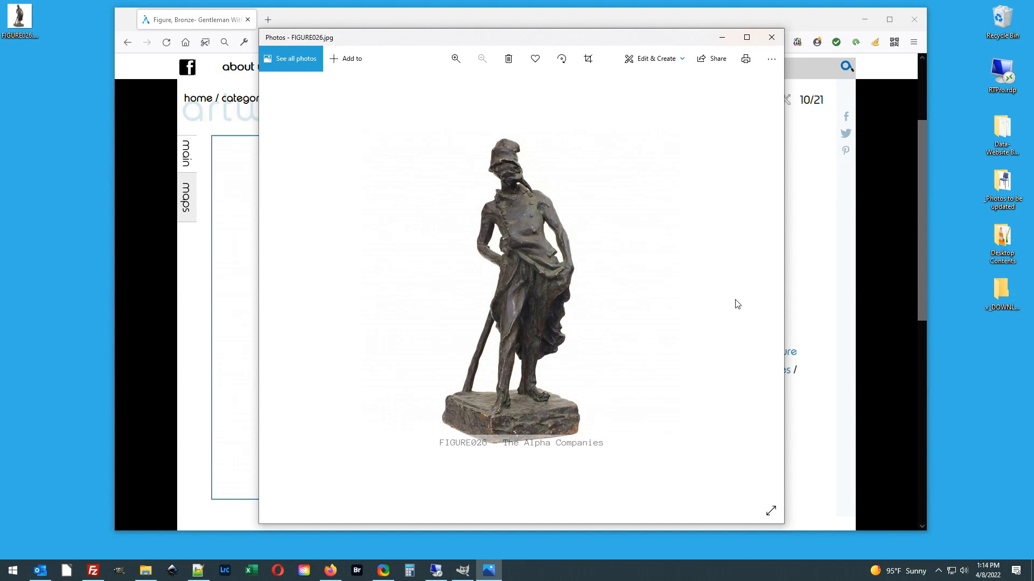